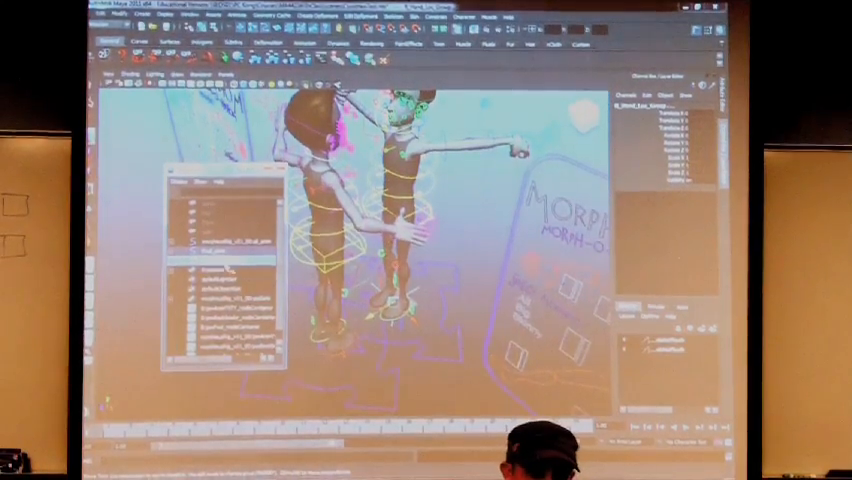
Step: Show the Outliner listing both character rigs beside the scene
{"action": "left_click", "coordinate": [436, 20]}
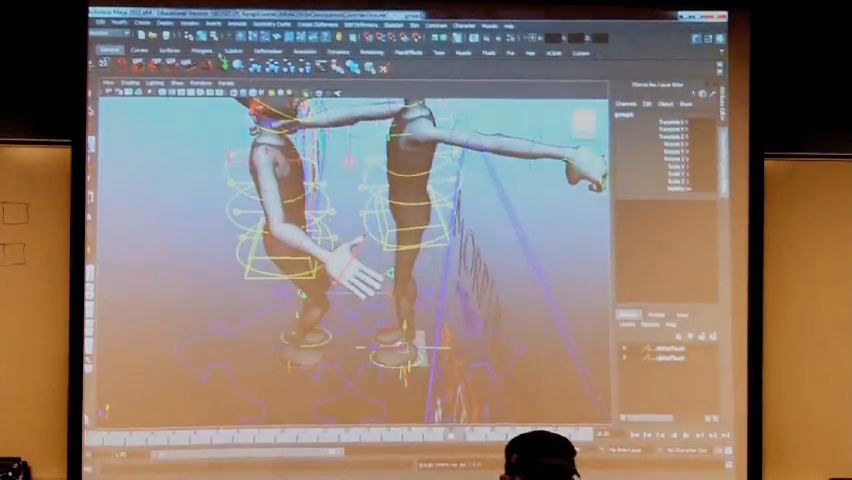
Step: Rotate the character's arm controls so both arms extend toward the other character
{"action": "left_click", "coordinate": [196, 30]}
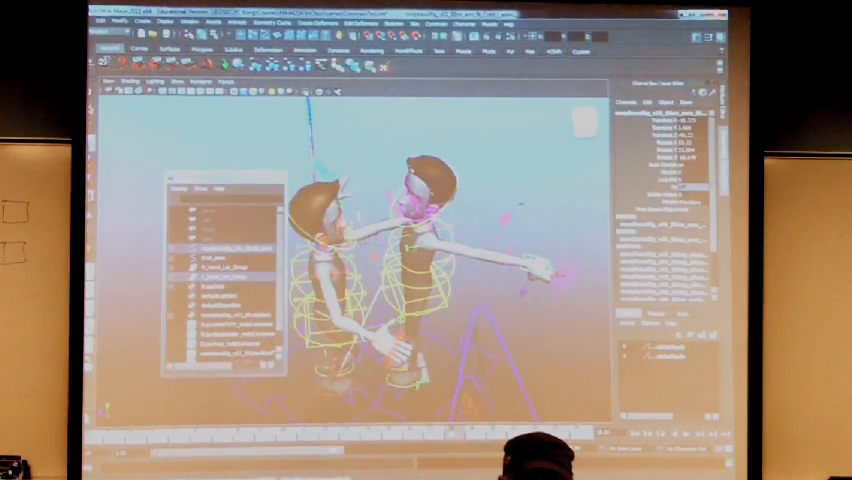
Step: Bring up the Constrain menu to add a Parent constraint for the hand control
{"action": "left_click", "coordinate": [460, 30]}
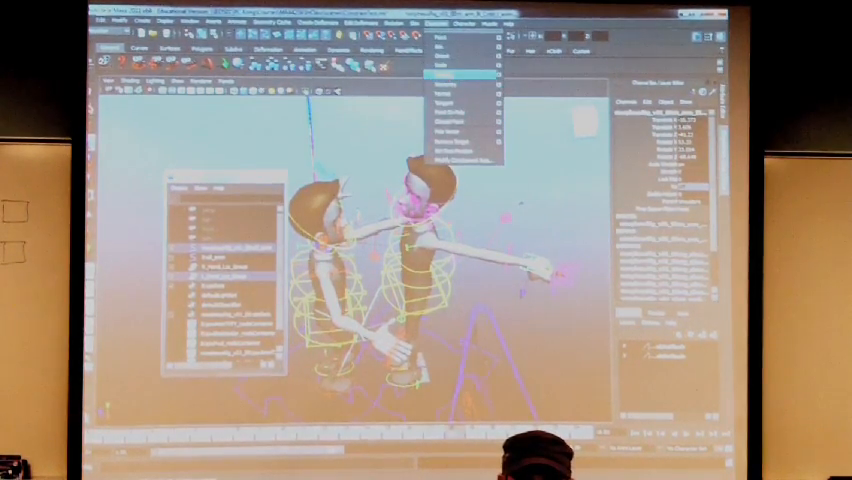